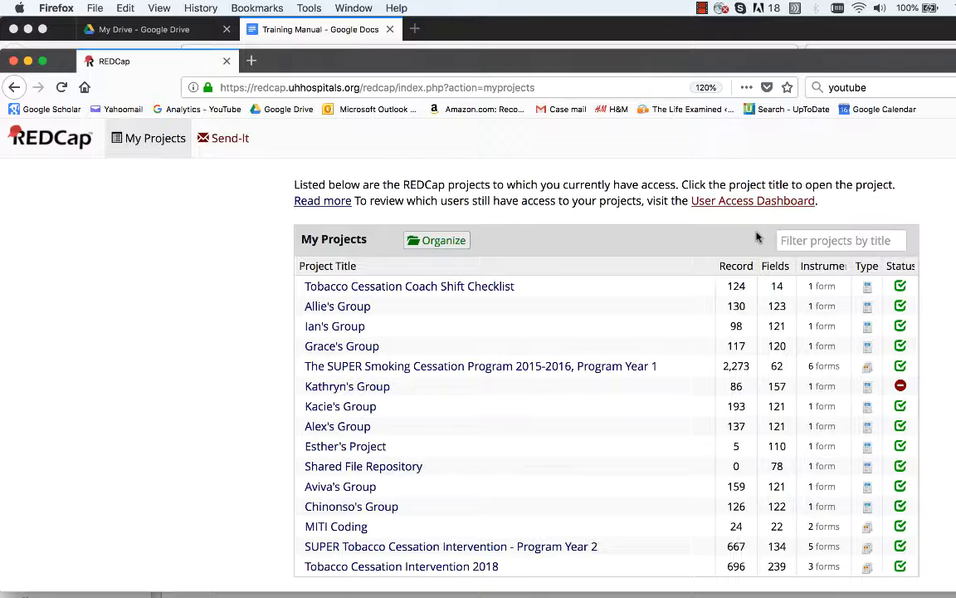
mouse_move(402, 566)
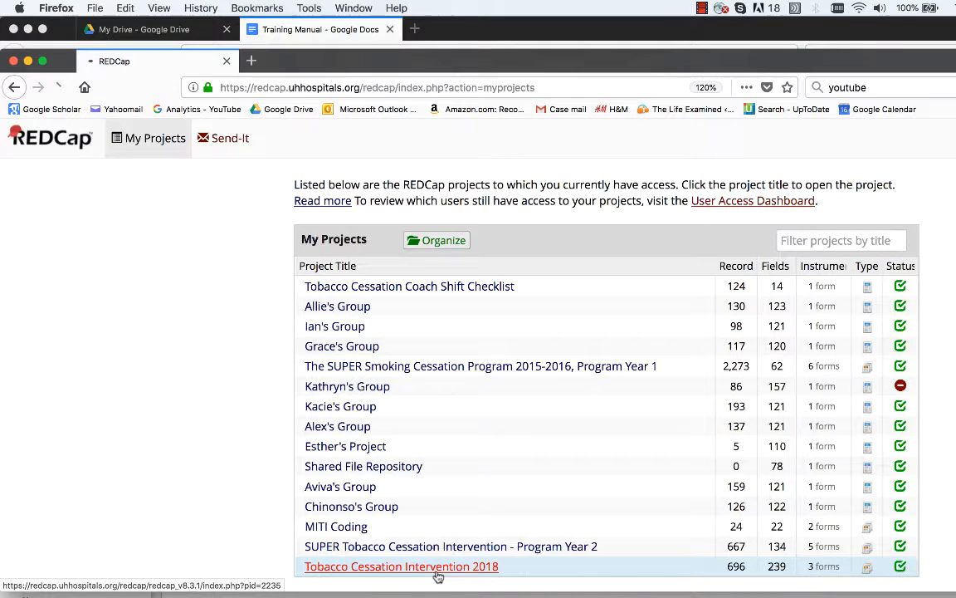
Go to Add / Edit Records for the Tobacco Cessation Intervention 2018 project.
click(402, 564)
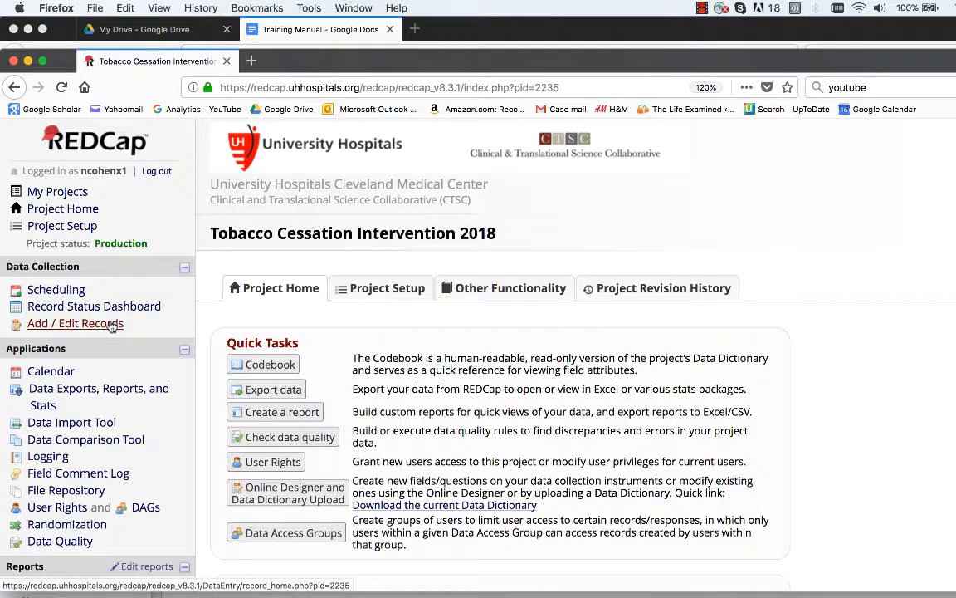
click(75, 322)
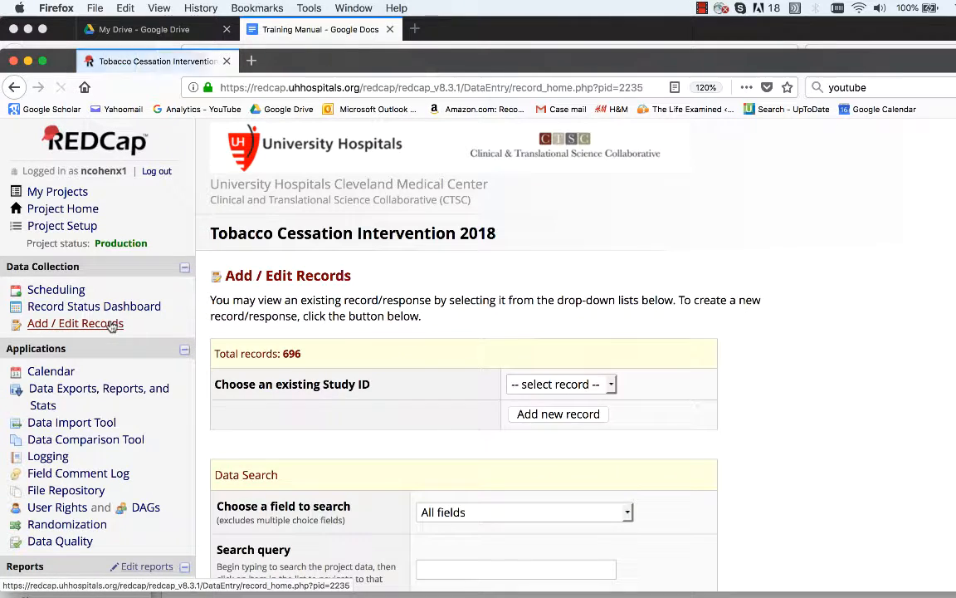
Search the Data Search query box for 'doe' to list matching records with Study IDs 701 and 702.
scroll(down, 3)
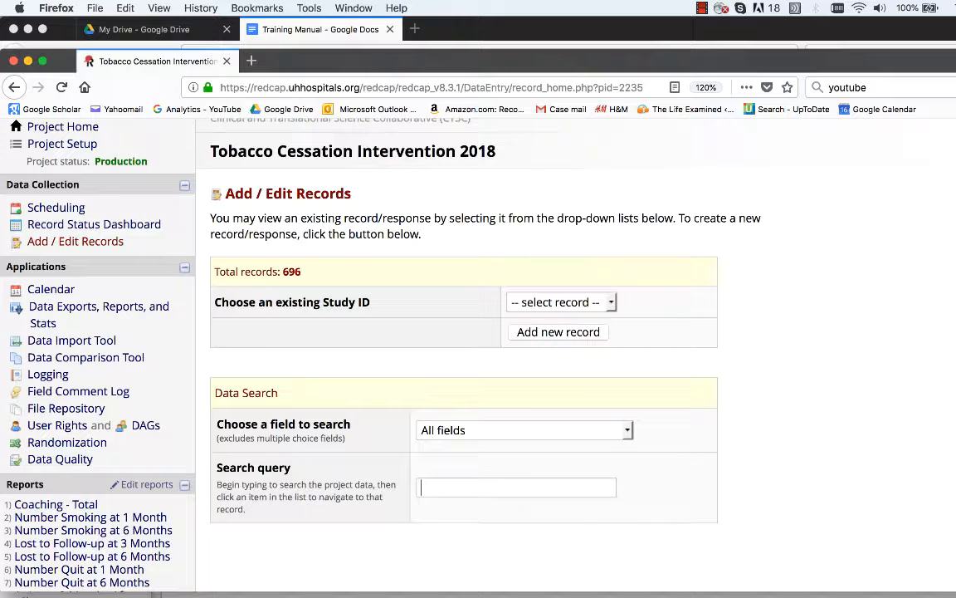
text(doe)
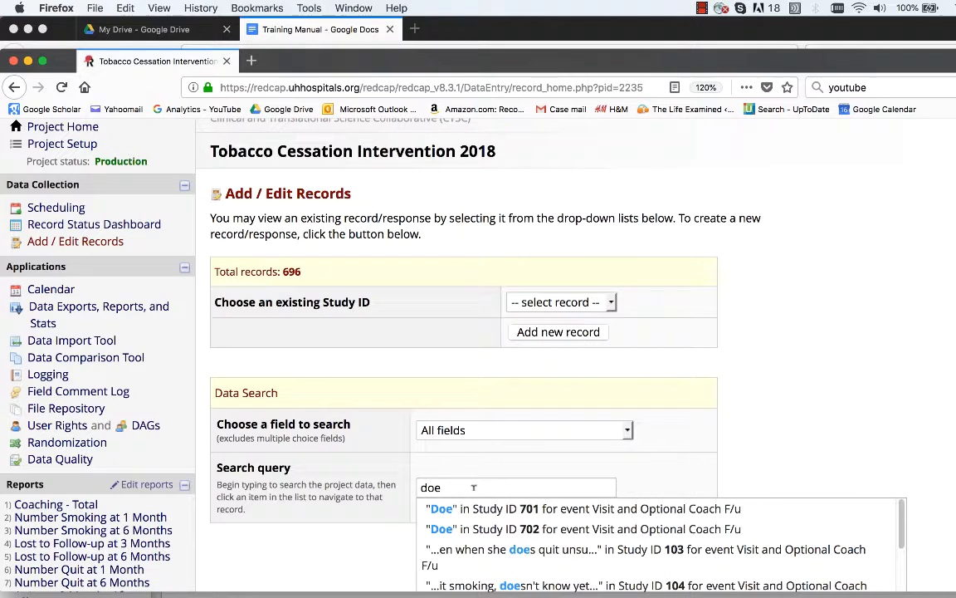